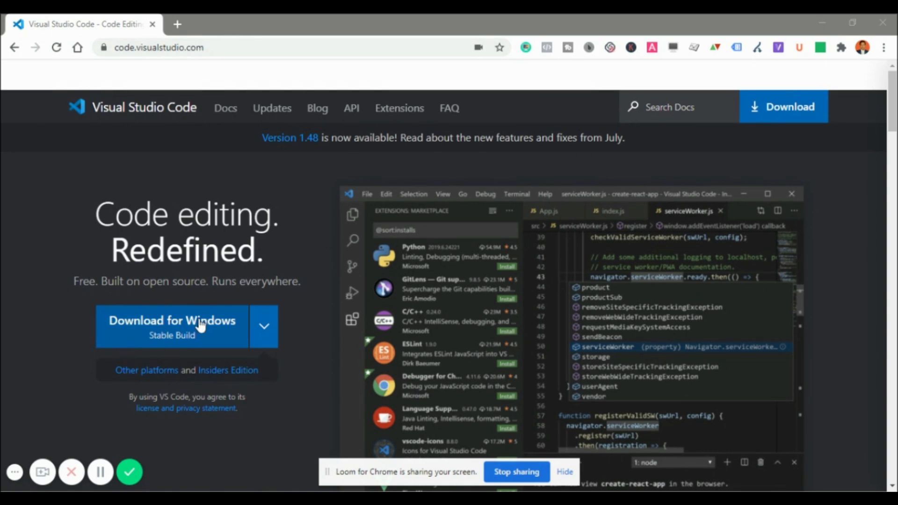
mouse_move(208, 357)
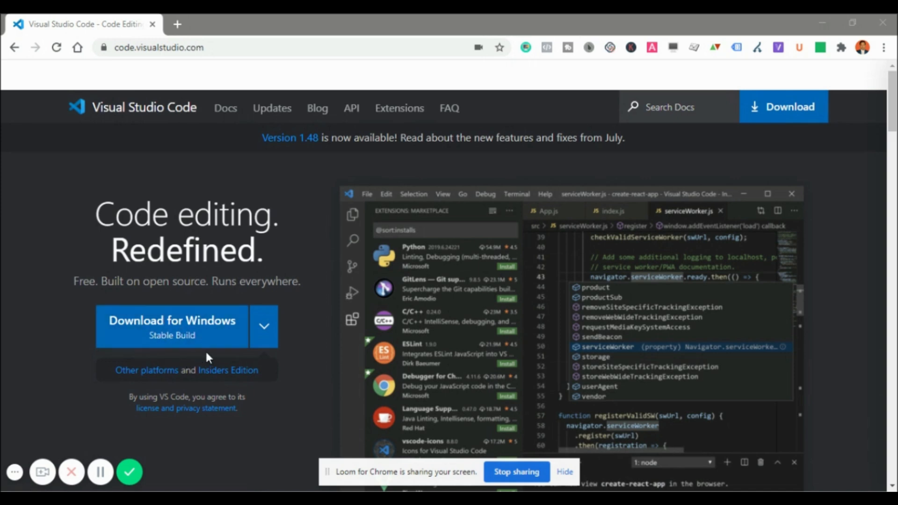
- Reveal the VS Code download options for macOS, Windows and Linux
left_click(263, 326)
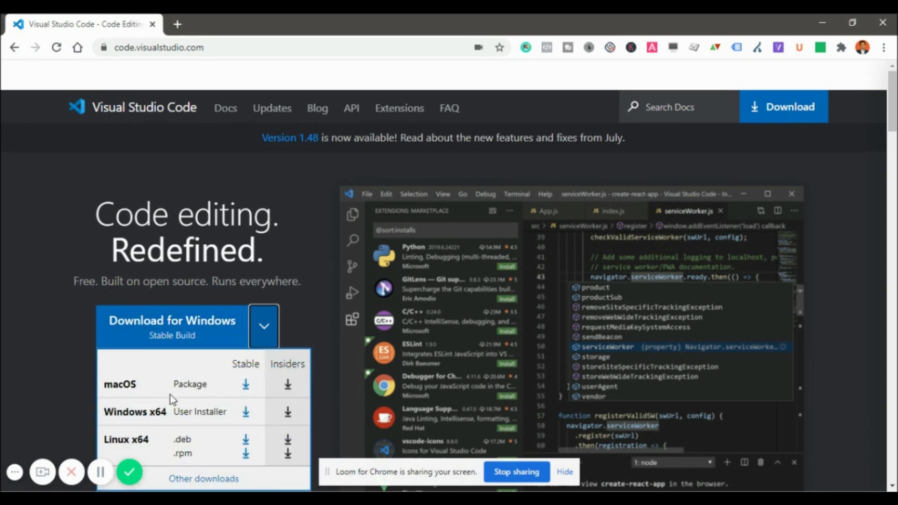
left_click(263, 325)
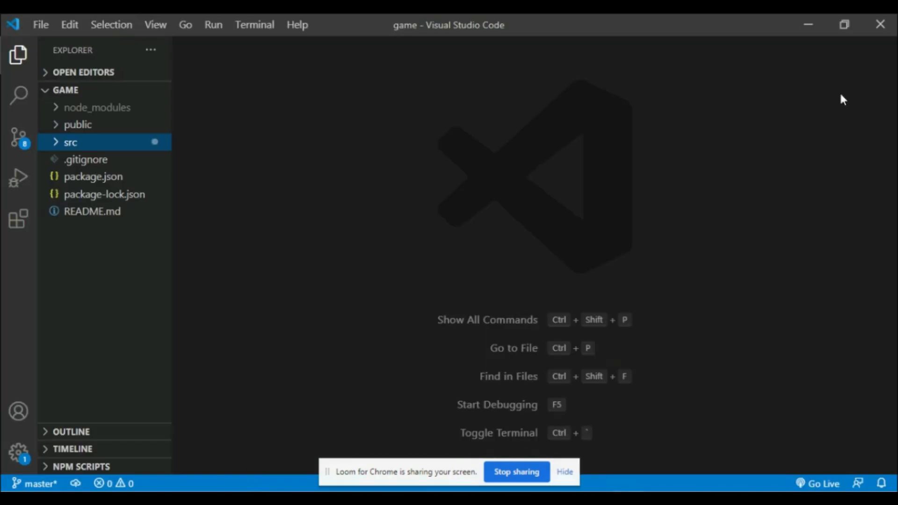
mouse_move(297, 165)
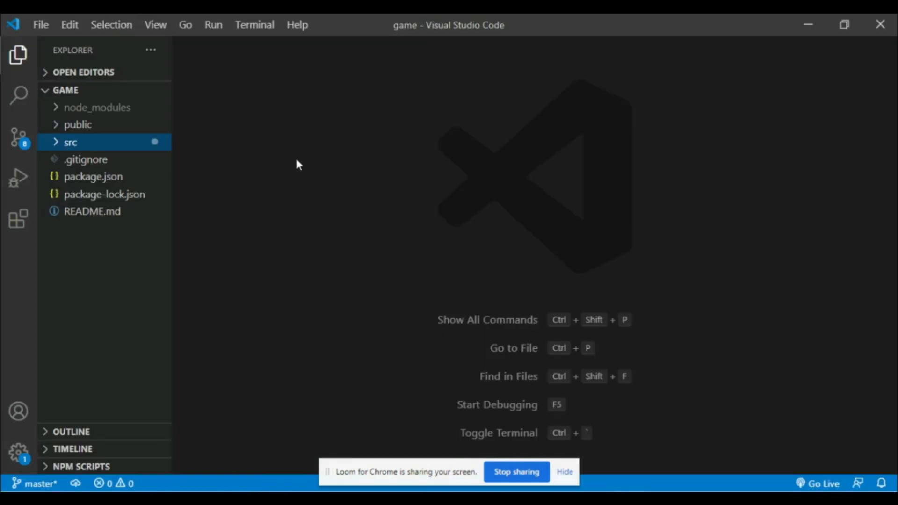
- Open the C:\Javascript\basics folder as the workspace via File > Open Folder
left_click(40, 25)
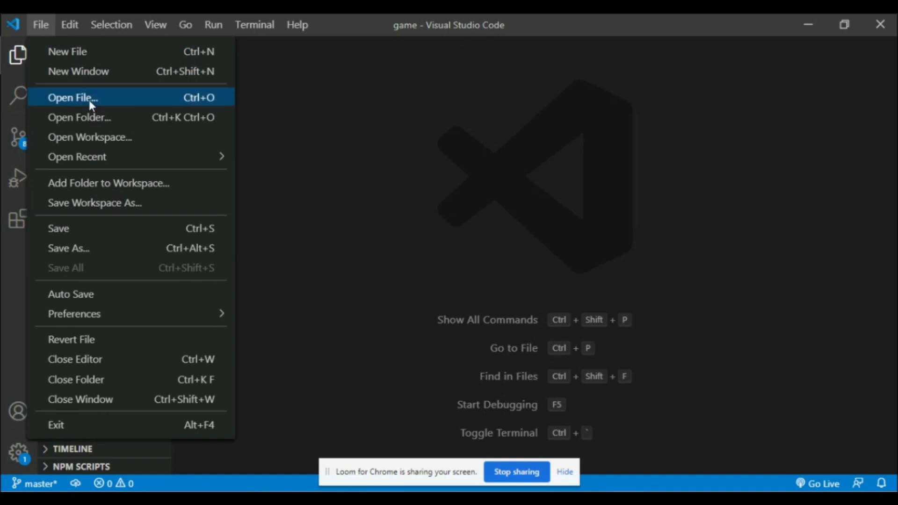
left_click(79, 117)
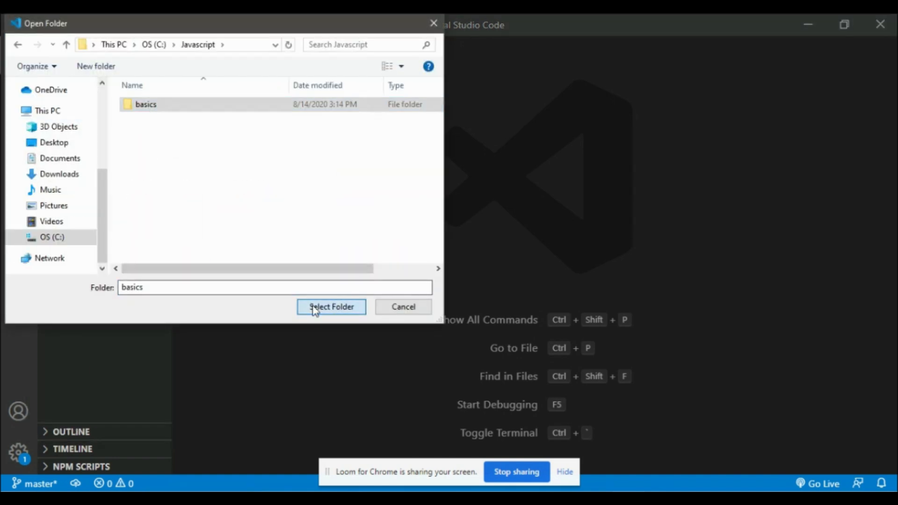
left_click(330, 307)
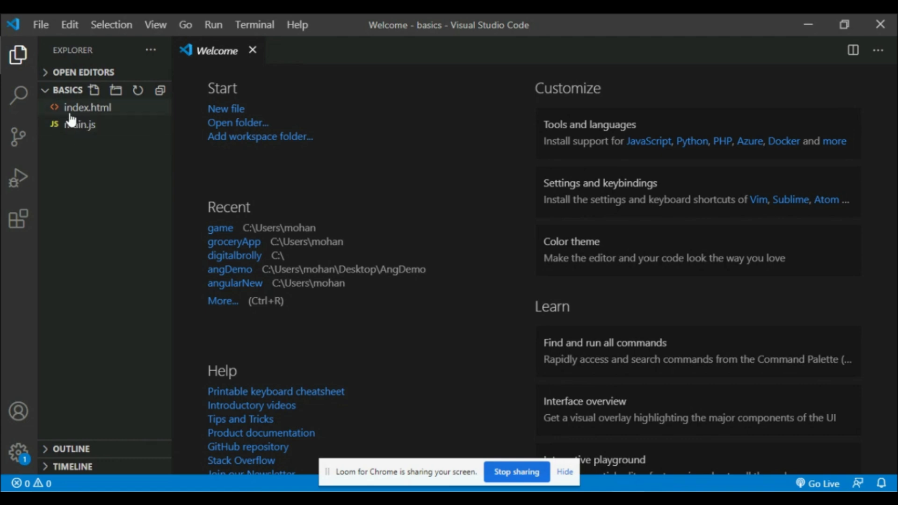
mouse_move(133, 107)
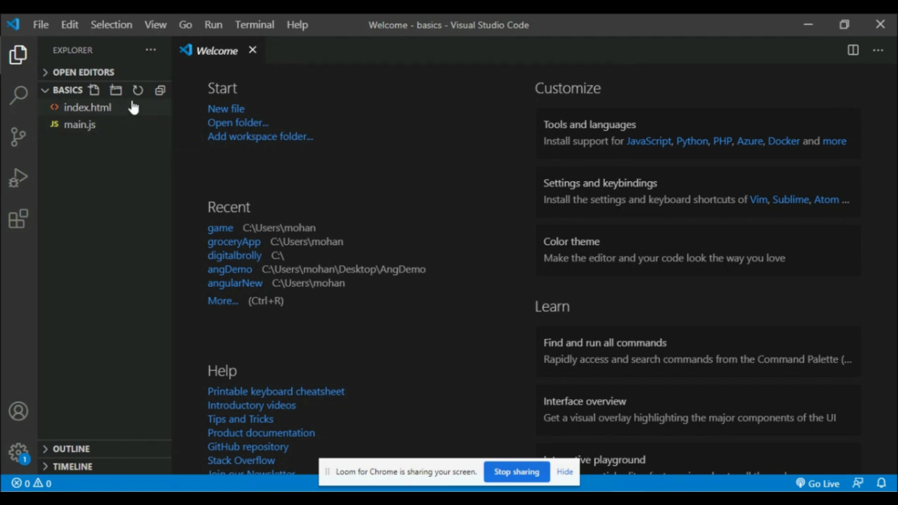
mouse_move(80, 111)
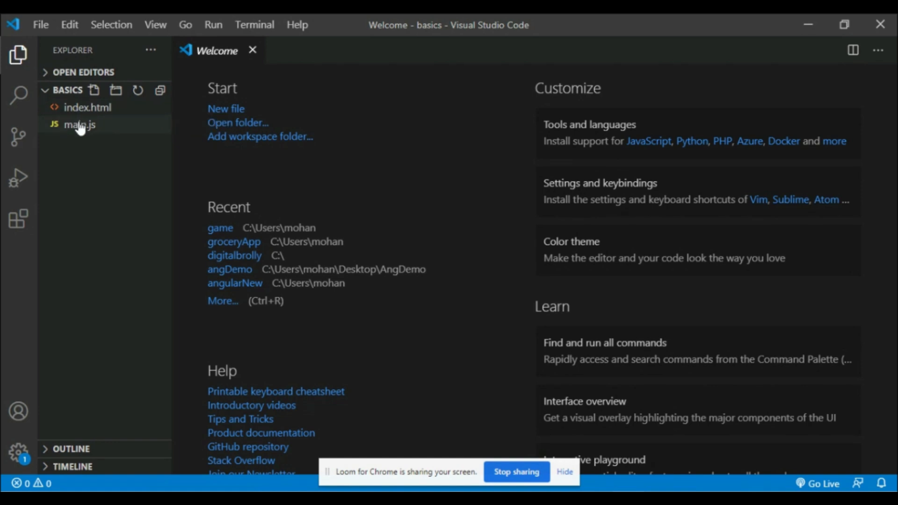
- Open main.js from the Explorer to edit the do-while loop
double_click(79, 125)
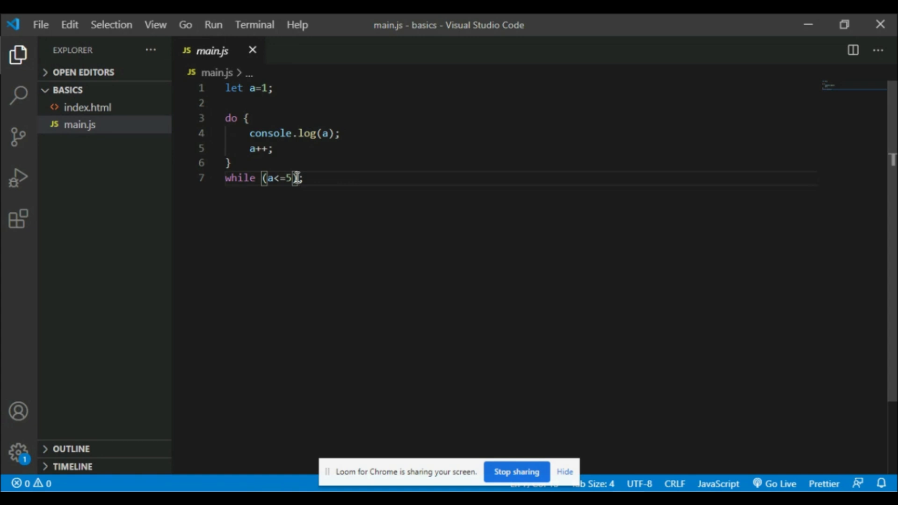
- Replace the do-while loop with an empty function sum() {} and an open body line
key("ctrl+a")
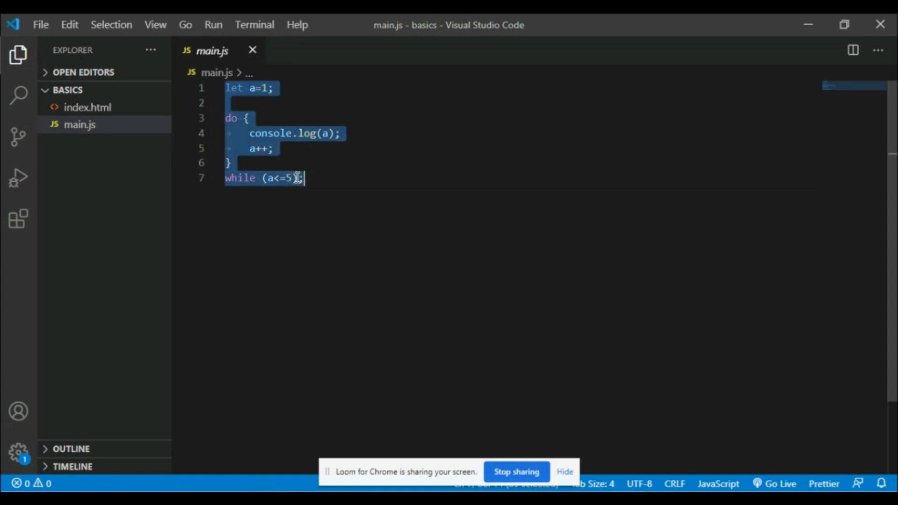
key("Delete")
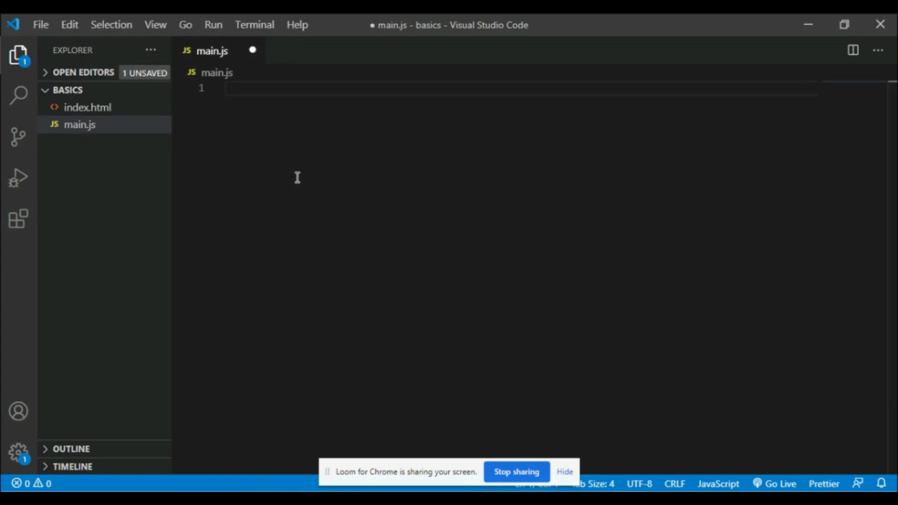
type("func")
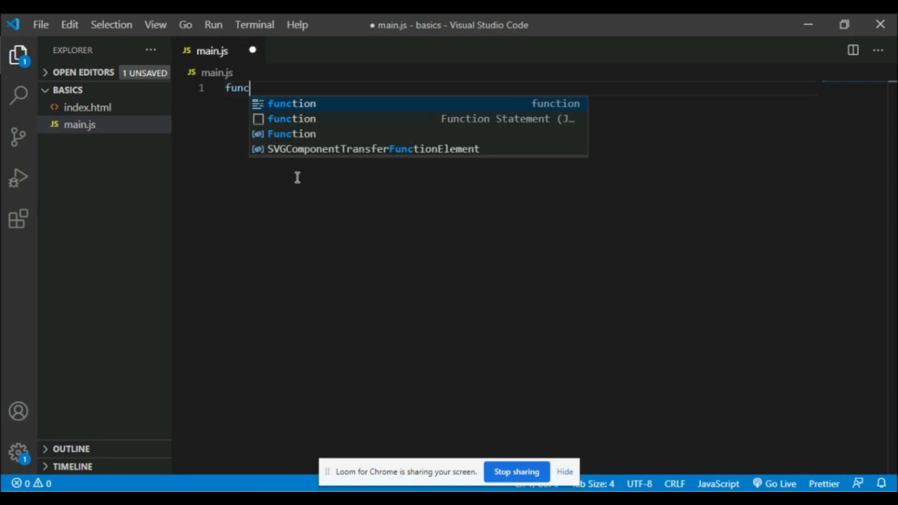
key("Tab")
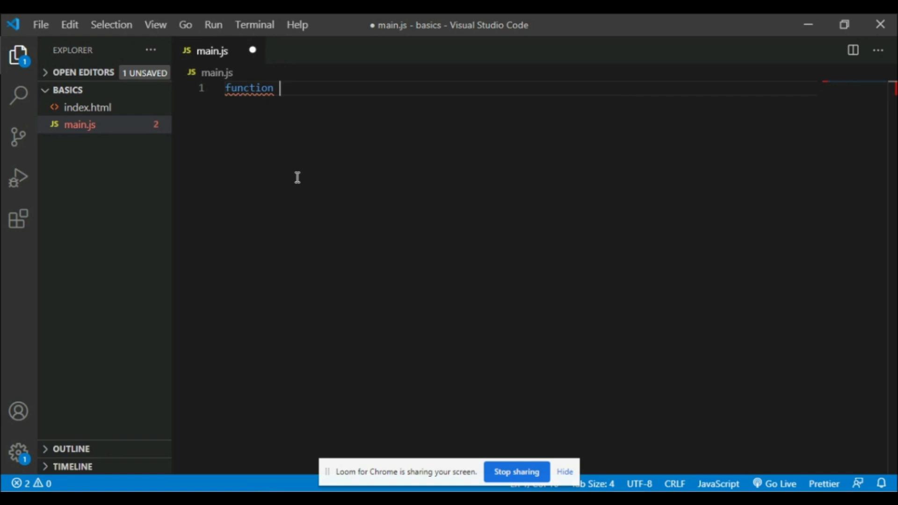
type("sum")
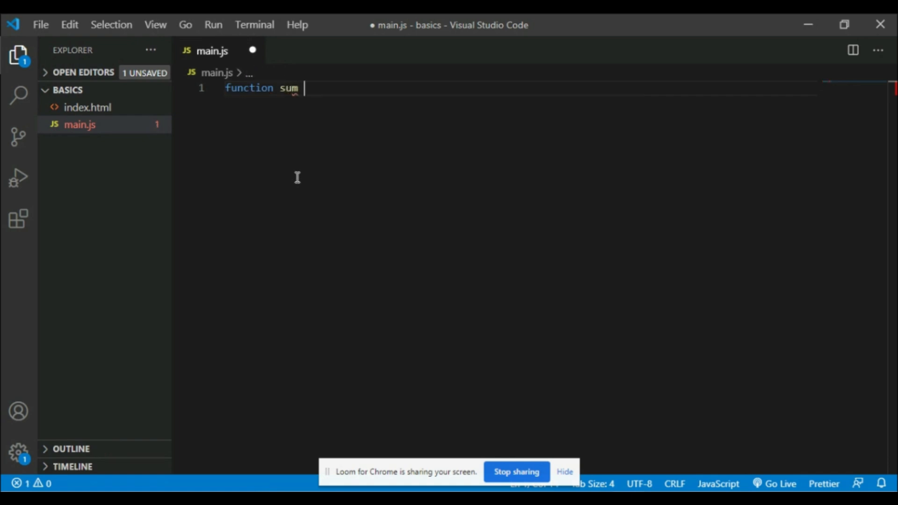
type("()")
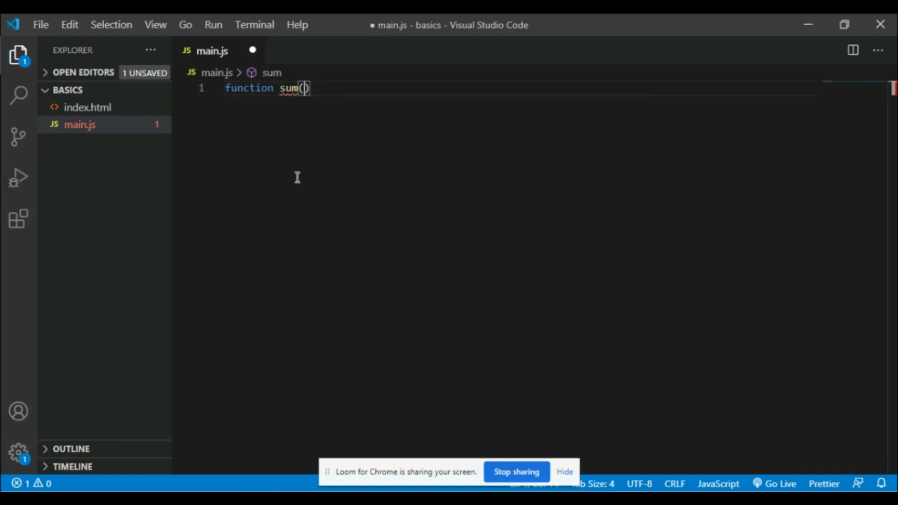
type(")")
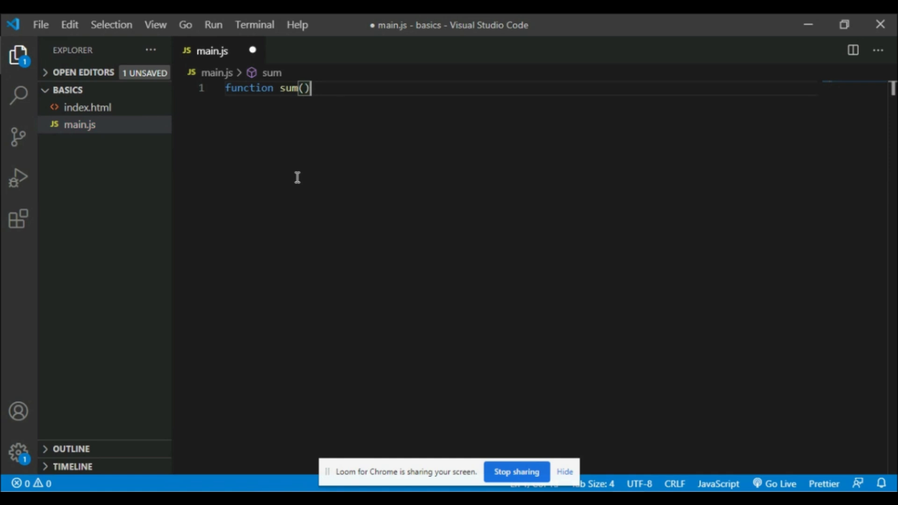
type("{}")
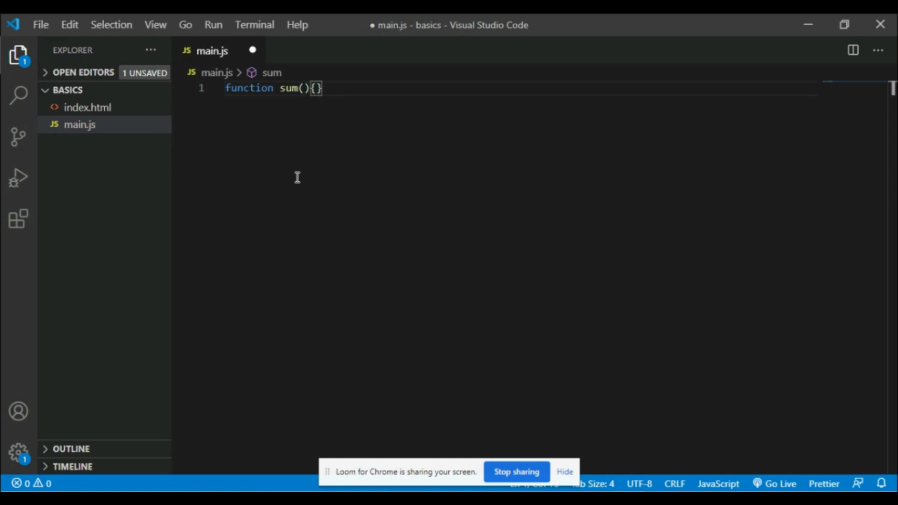
key("Enter")
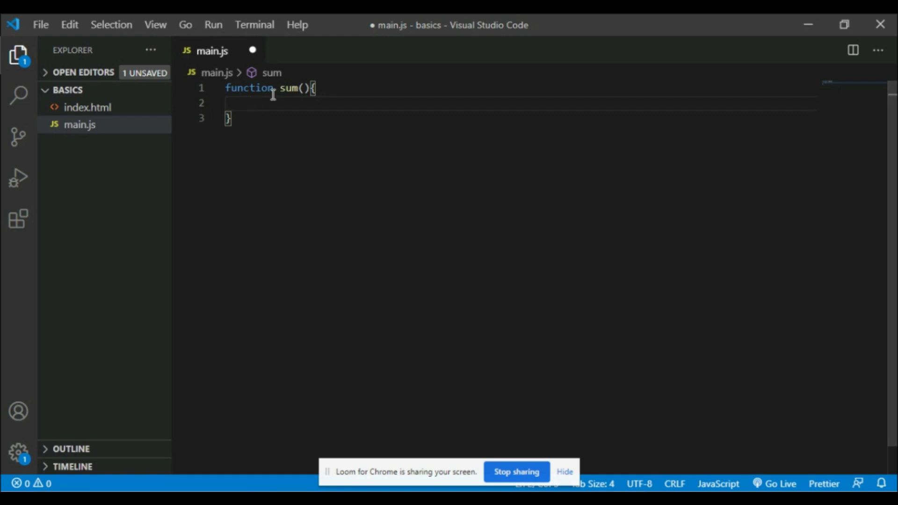
- Make sum() log the message 'Hey there!' with console.log
double_click(289, 88)
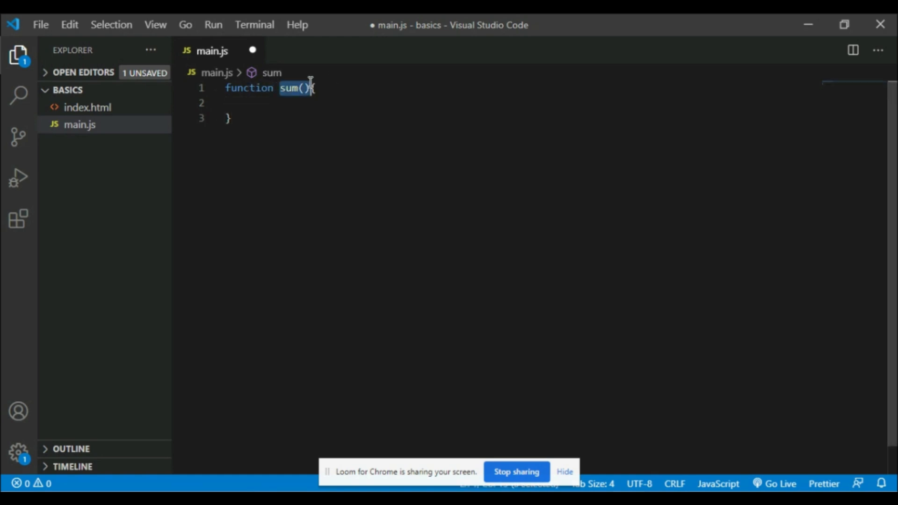
mouse_move(249, 88)
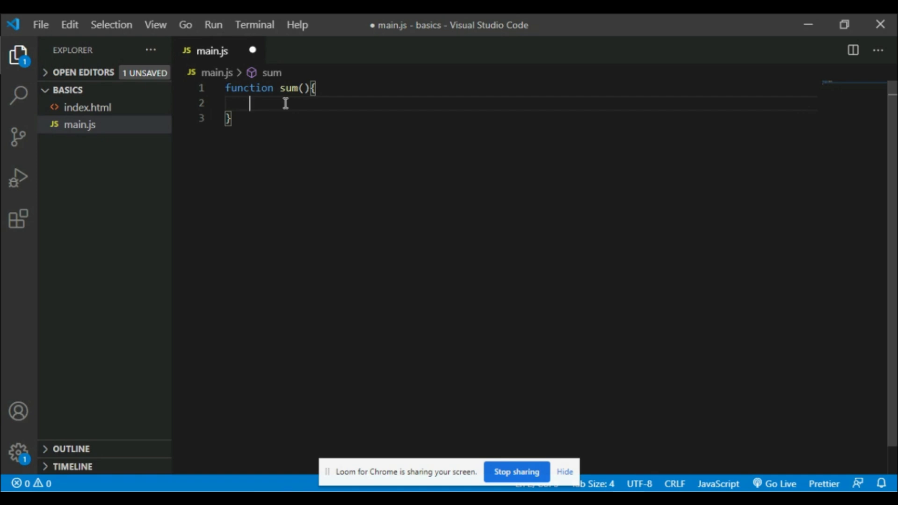
type("con")
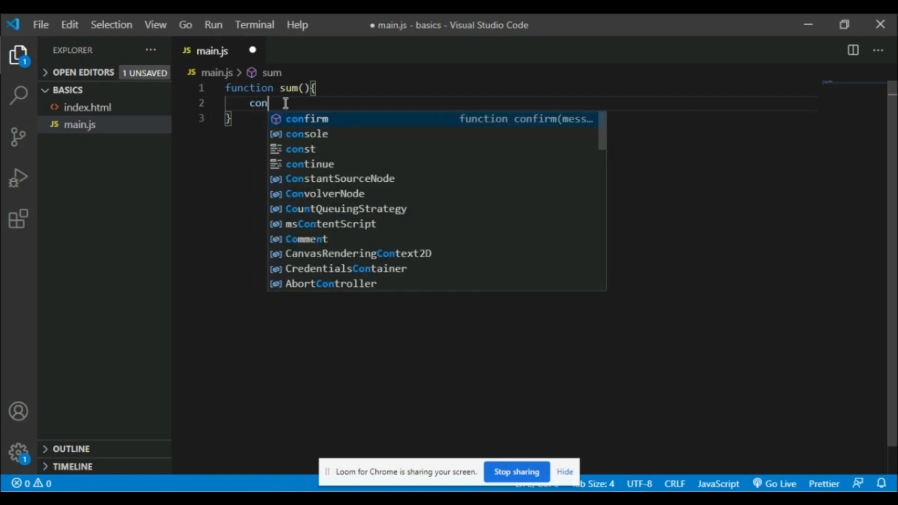
type("sole")
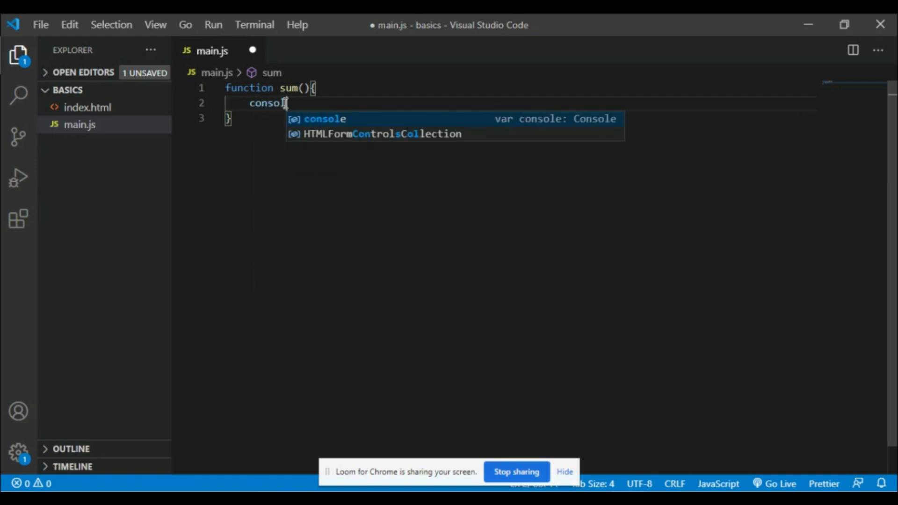
type(".log(")
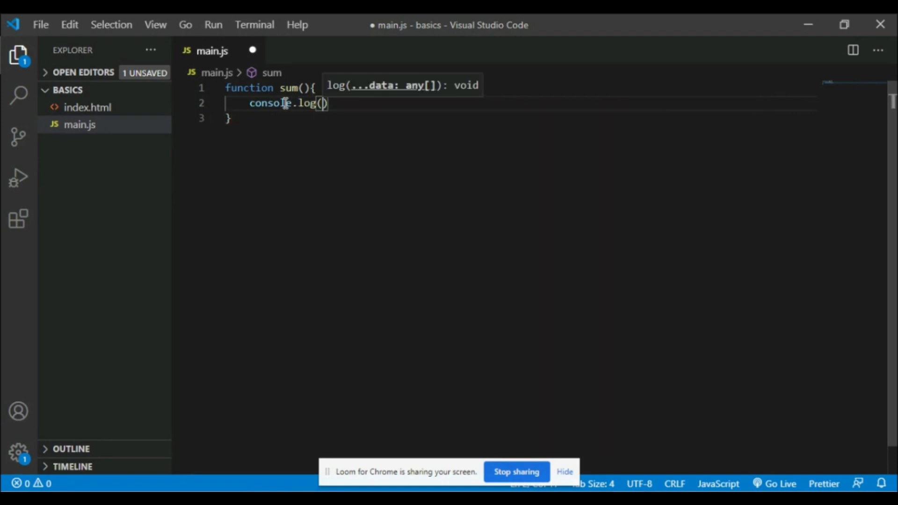
type("'Hey '")
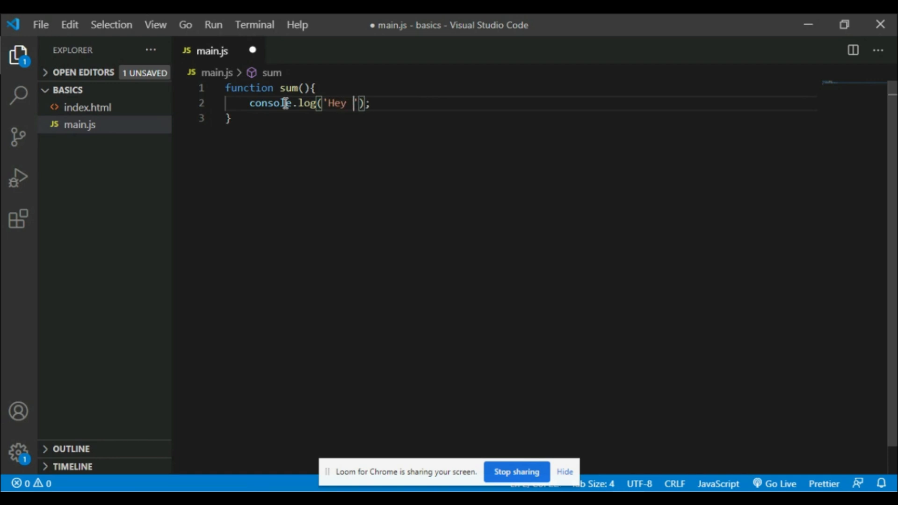
type("there!")
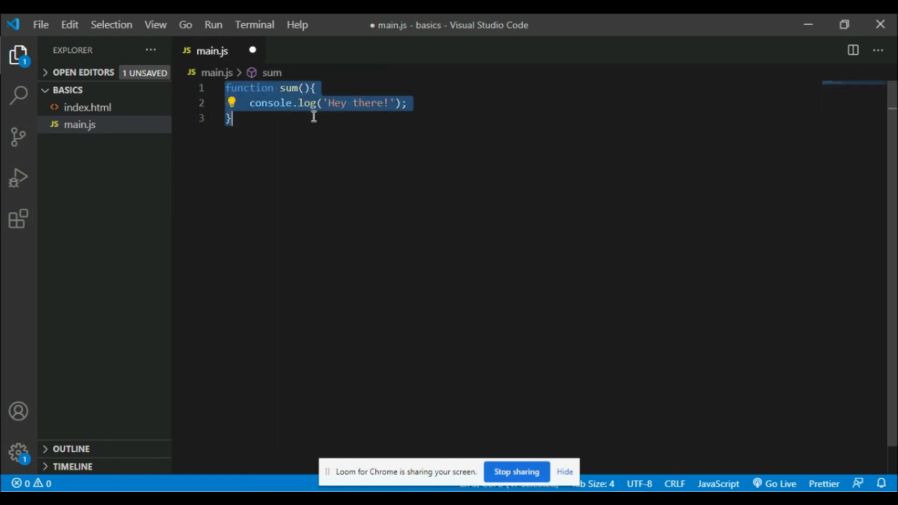
- Add a sum() call on a new line below the function
left_click(275, 119)
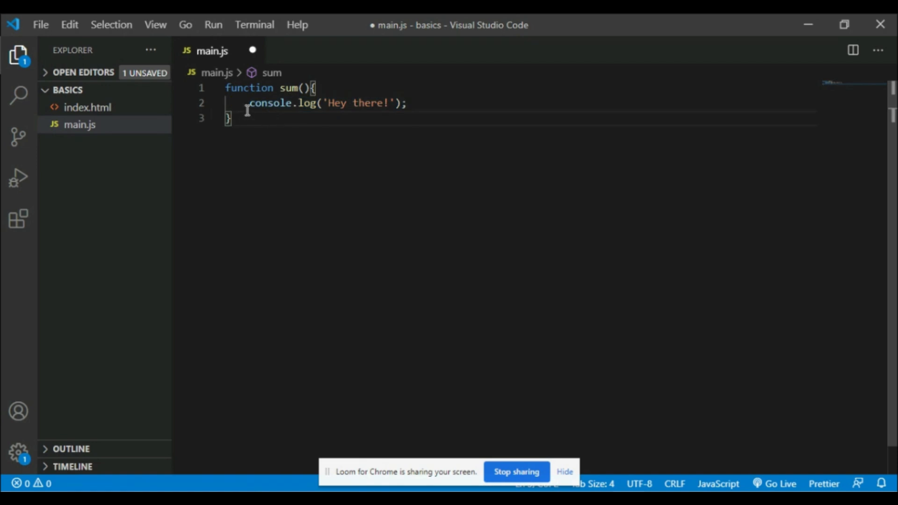
key("ctrl+a")
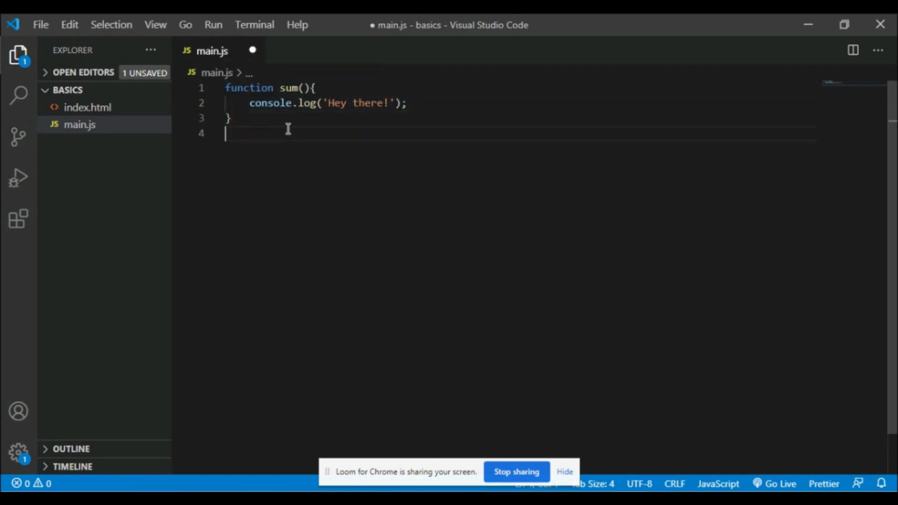
key("Enter")
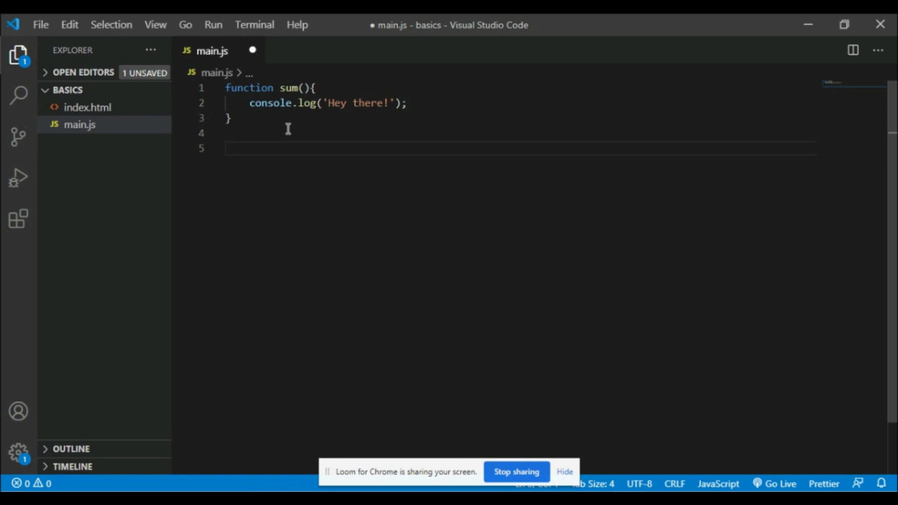
type("sum();")
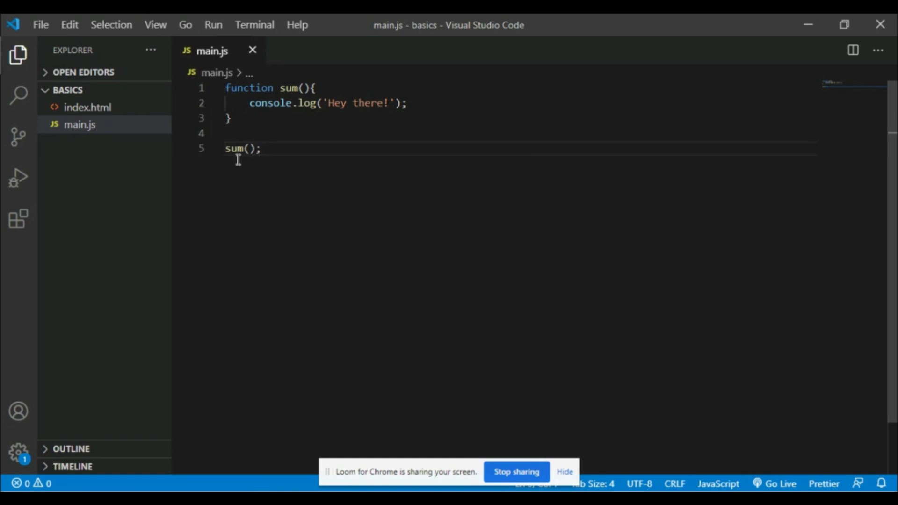
- Refresh the My First Program page so its console shows 'Hey there!'
left_click(18, 176)
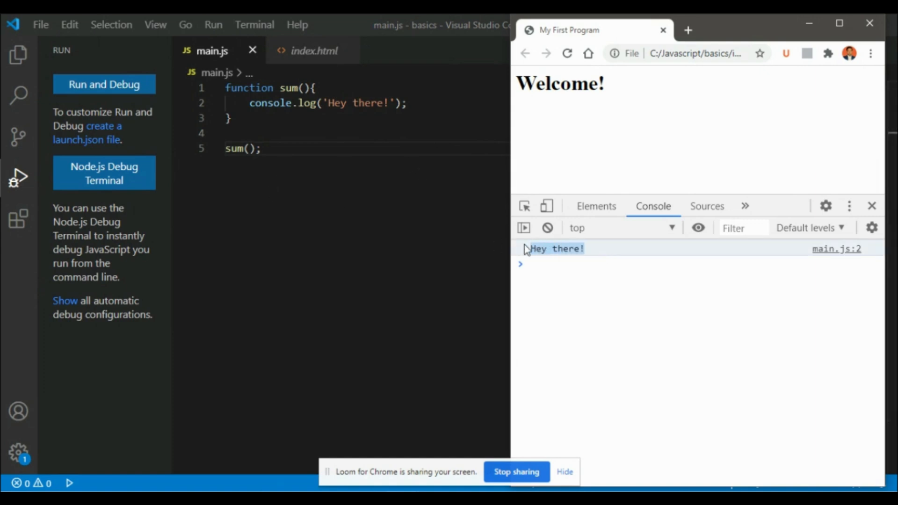
mouse_move(612, 305)
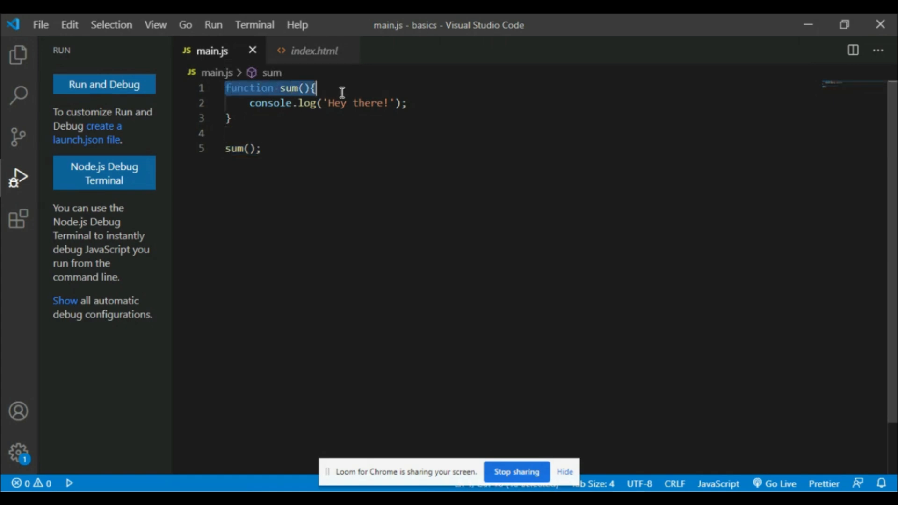
- Insert a blank line at the top of sum()'s body
left_click(229, 149)
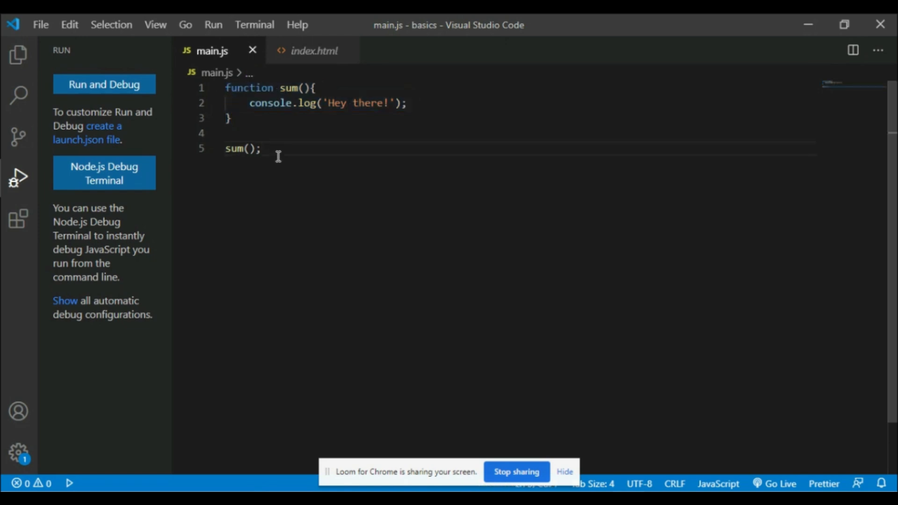
key("Enter")
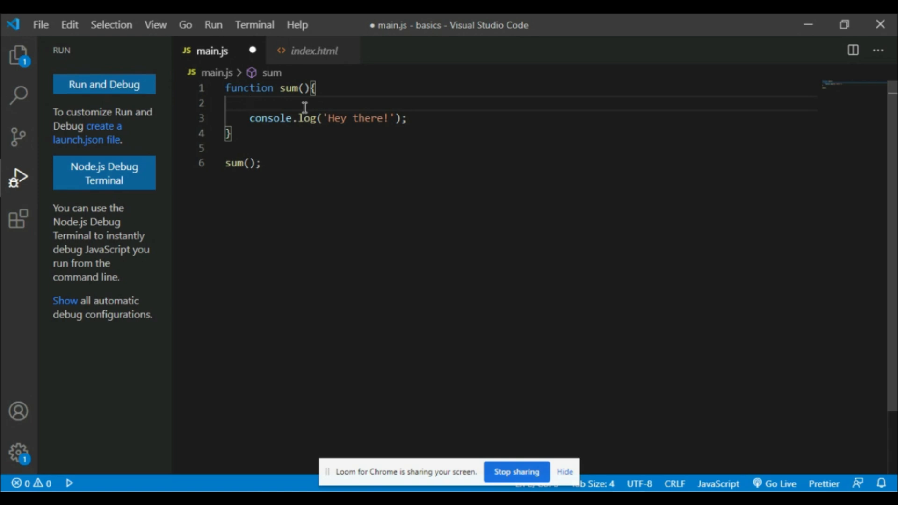
- Declare let a = 10, let b = 20 and let c = a+b inside sum()
type("let a")
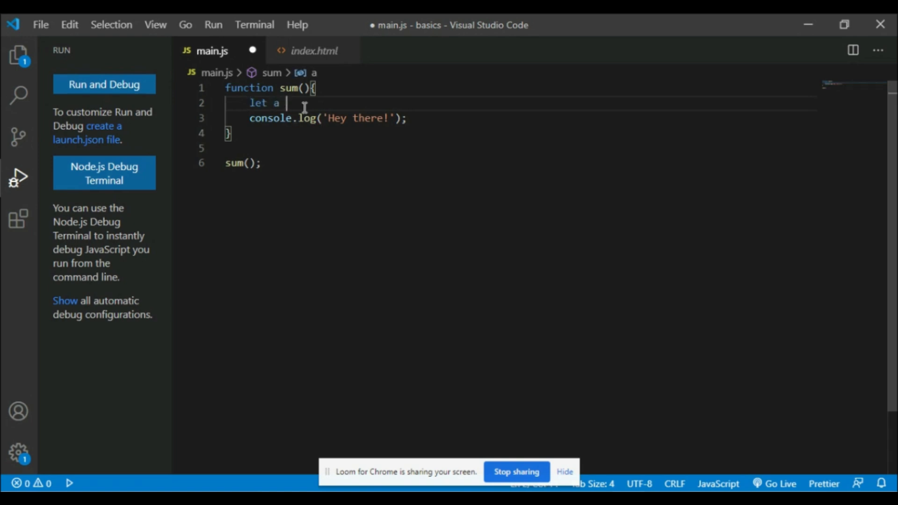
type("= 10")
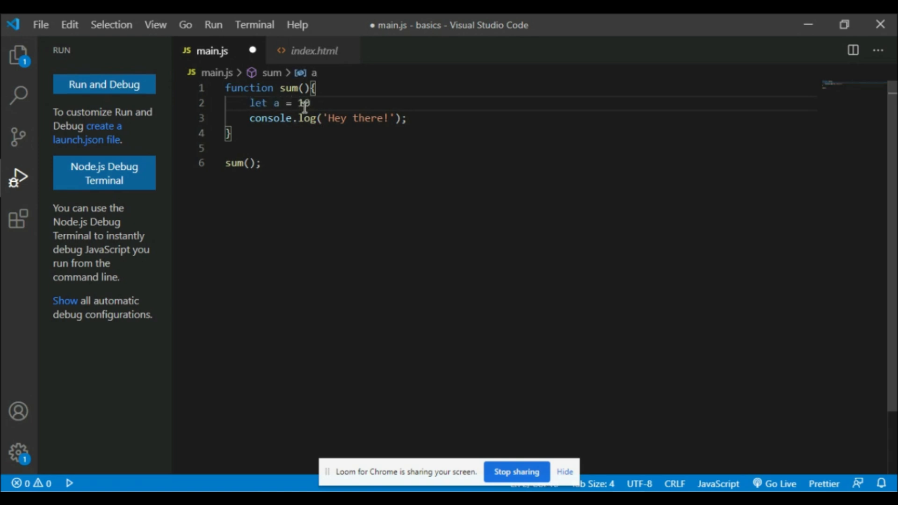
type("let b =")
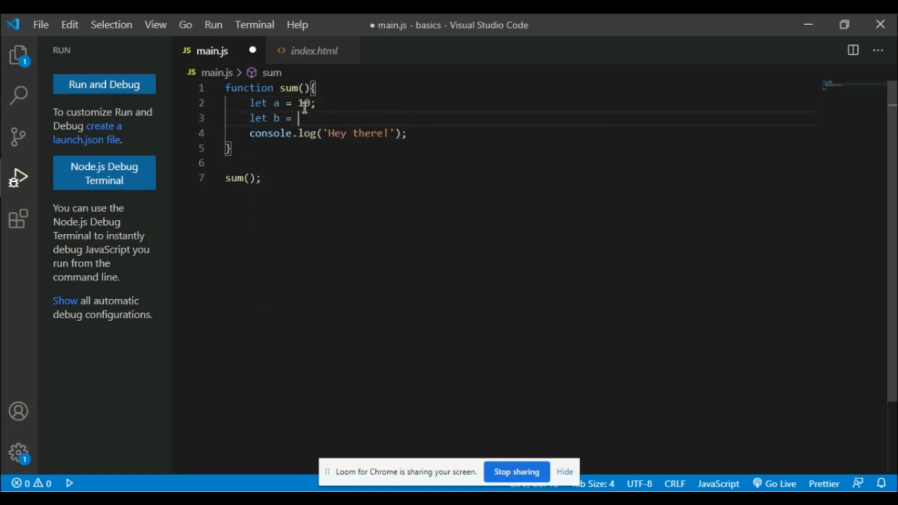
type("20;")
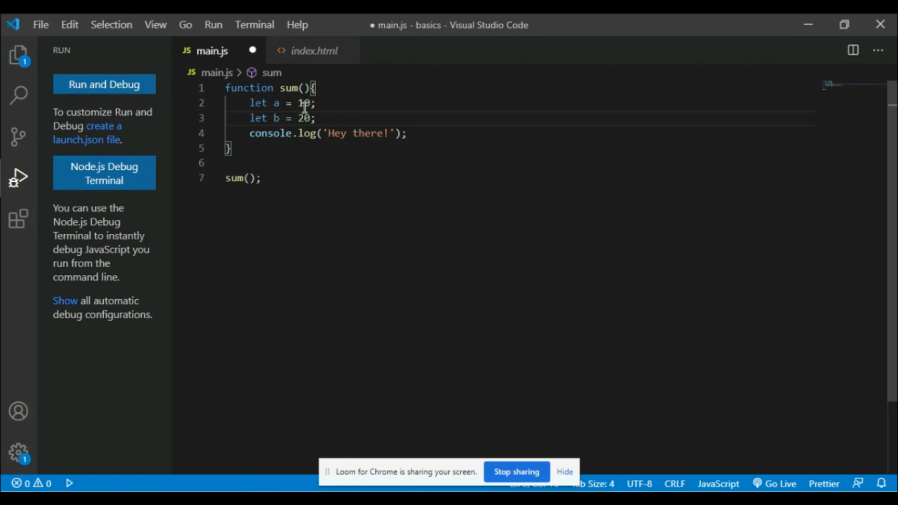
key("Enter")
type("let")
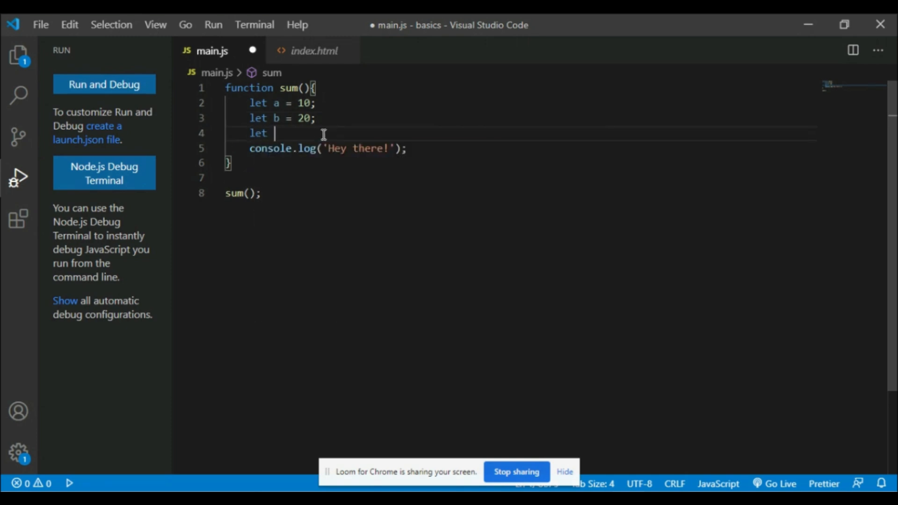
type("c")
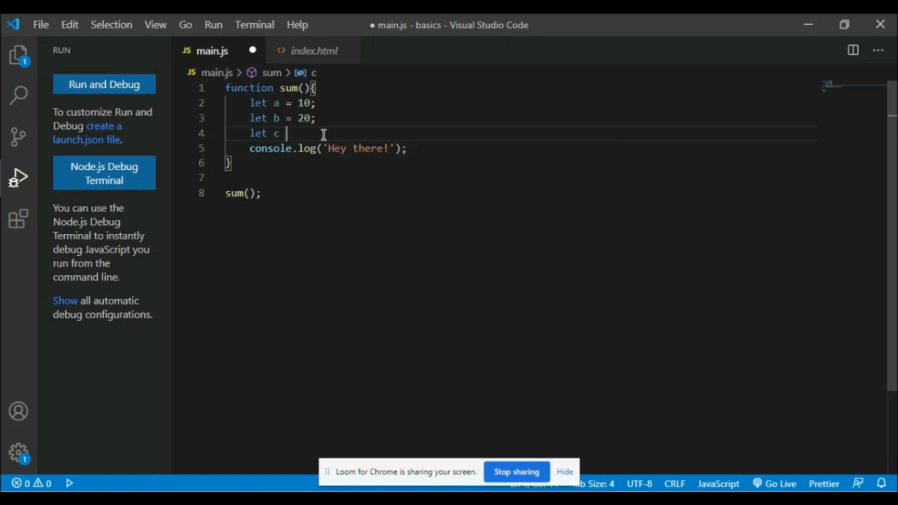
type("=")
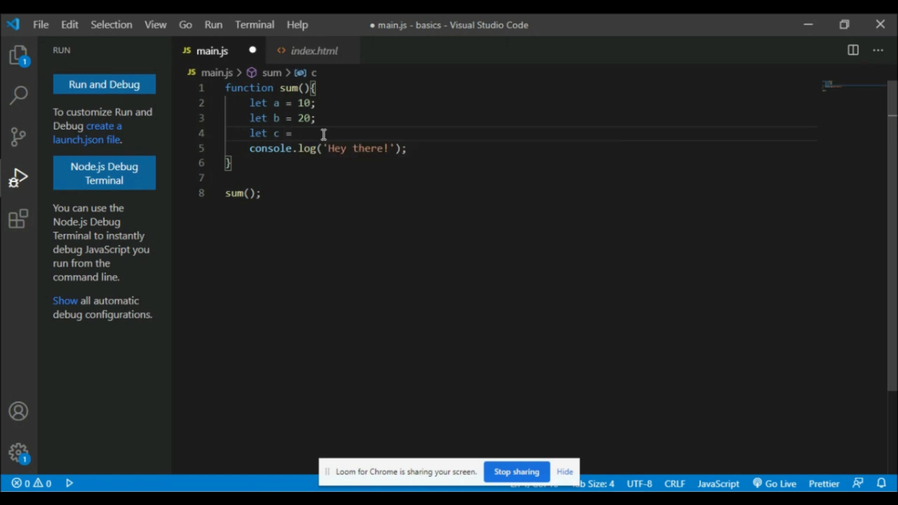
type("a+b;")
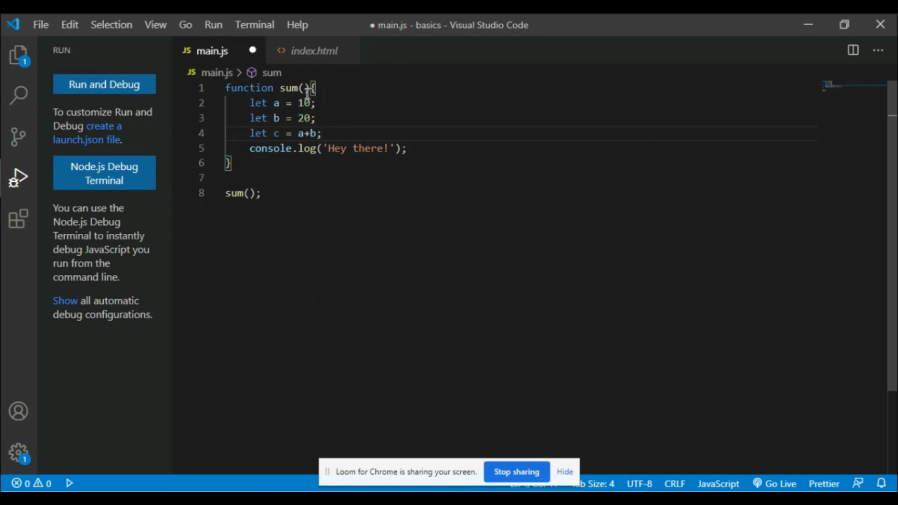
- Clear the 'Hey there!' message from the console.log call
double_click(306, 133)
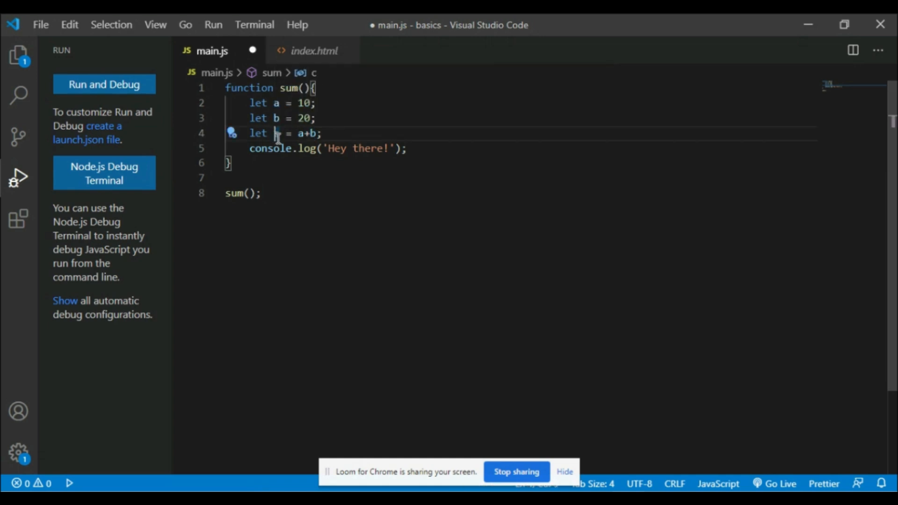
type("c")
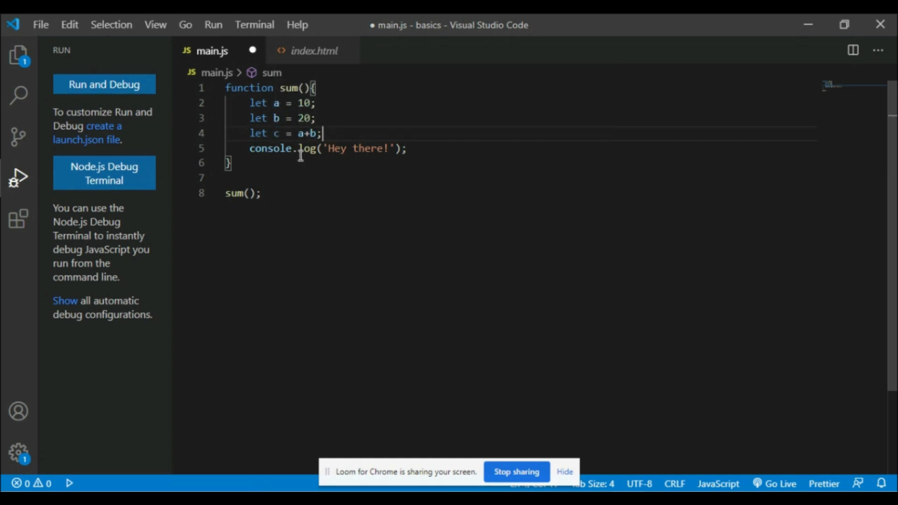
double_click(336, 149)
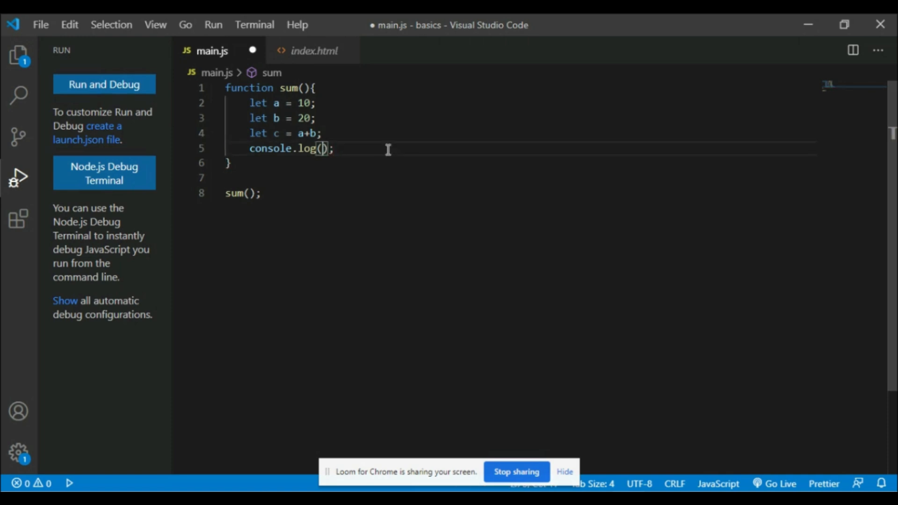
- Log c in console.log, compute c as a*b, and save main.js
type("c")
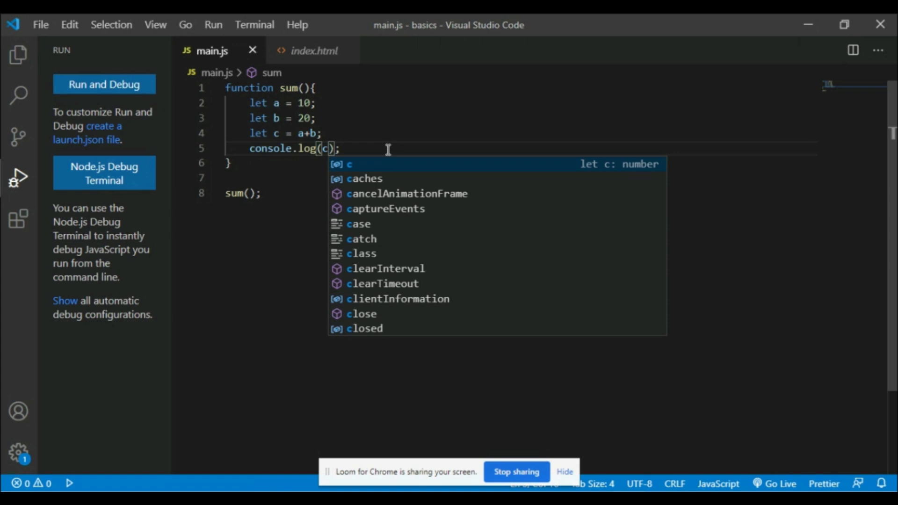
mouse_move(431, 126)
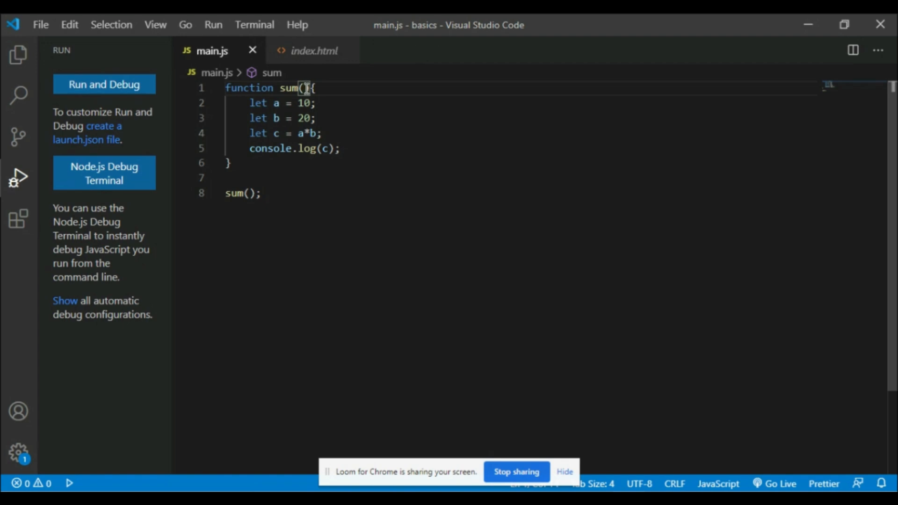
- Give sum parameters a and b, call it as sum(10,12), and save main.js
type("a,b")
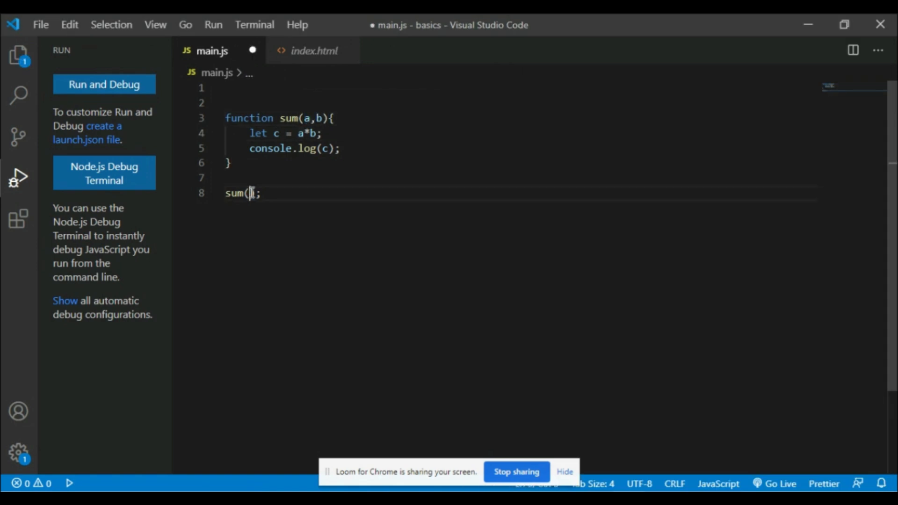
type("0,12")
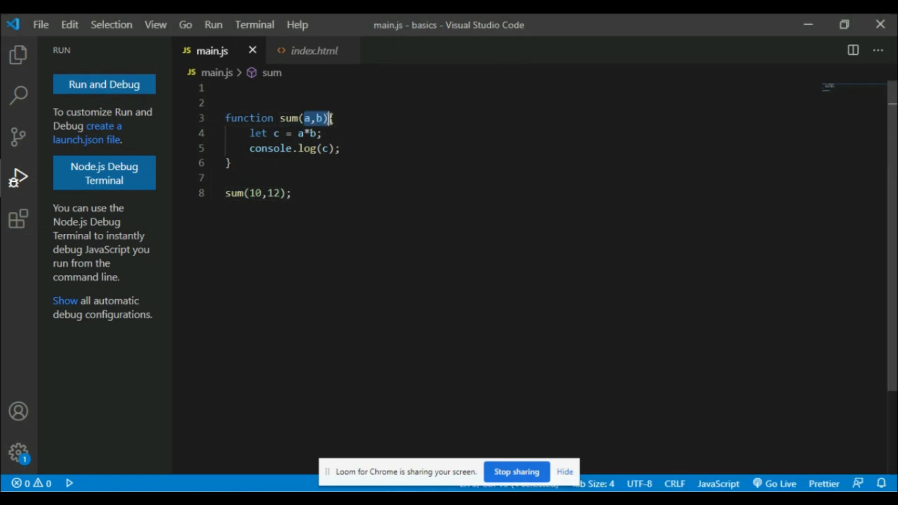
mouse_move(321, 119)
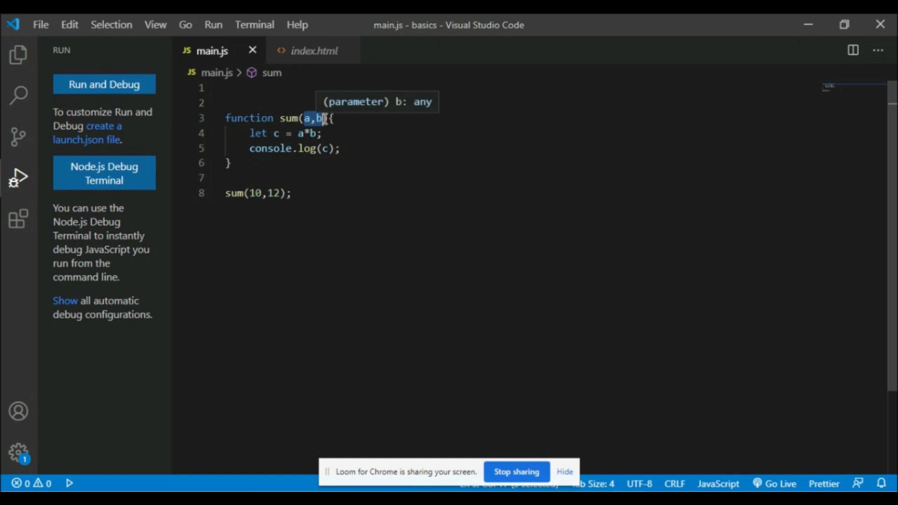
mouse_move(337, 108)
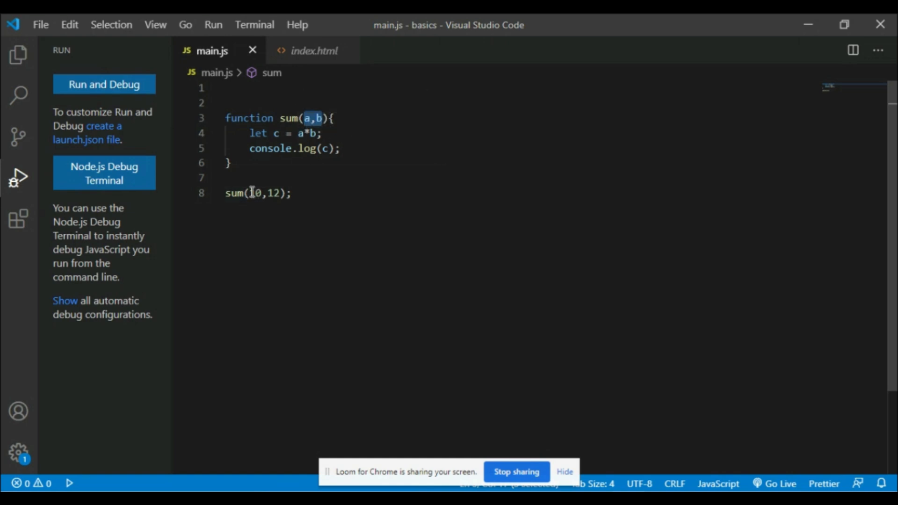
double_click(265, 193)
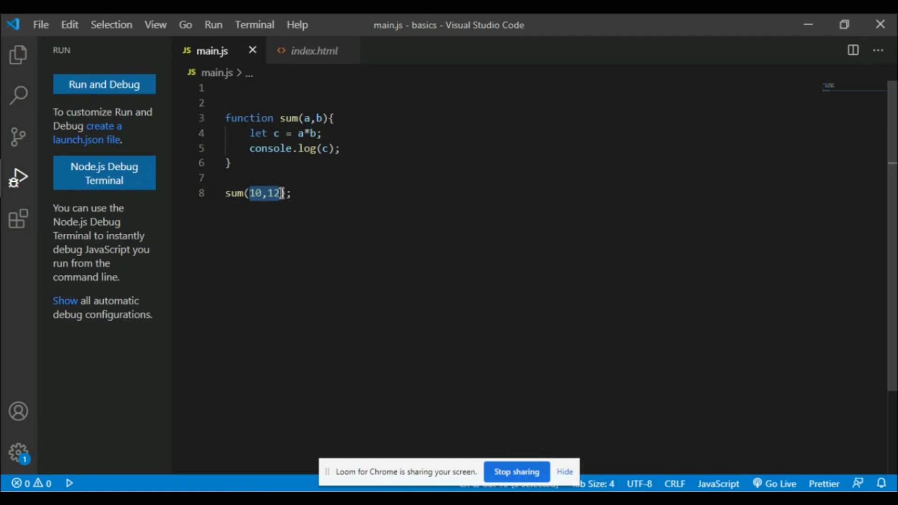
left_click(289, 134)
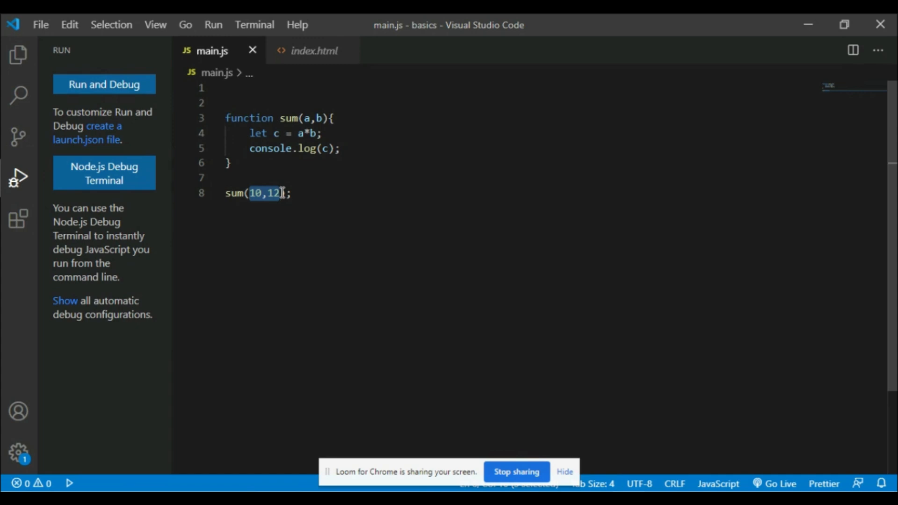
left_click(323, 193)
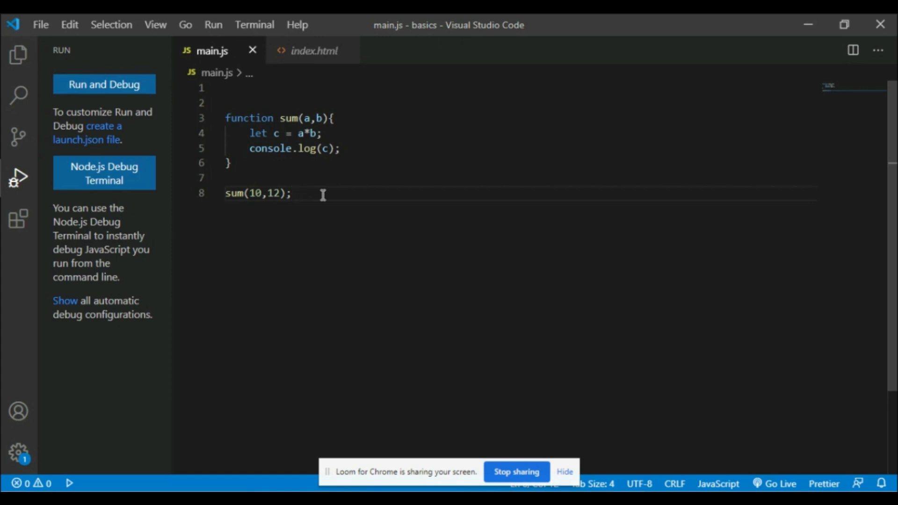
left_click(292, 193)
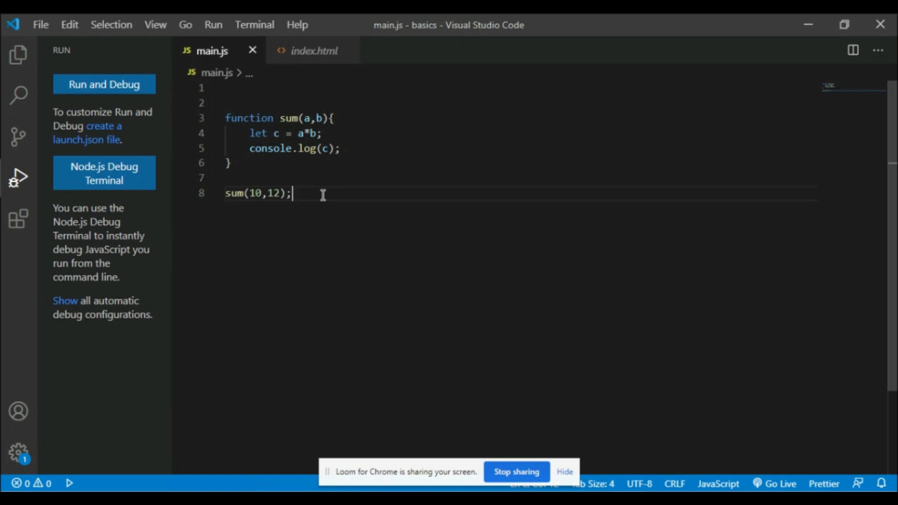